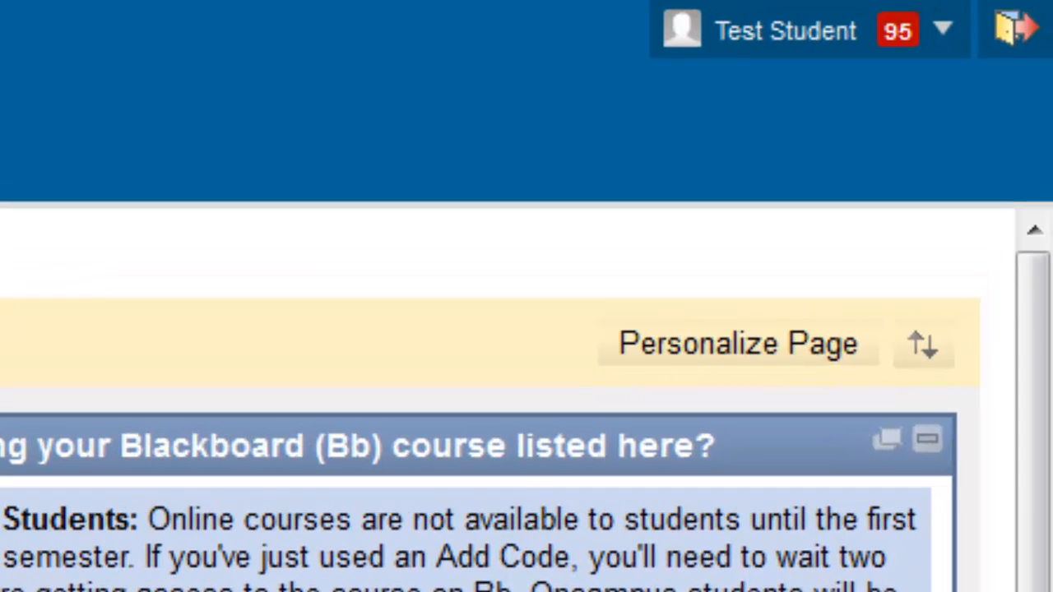
{"action": "mouse_move", "coordinate": [745, 37]}
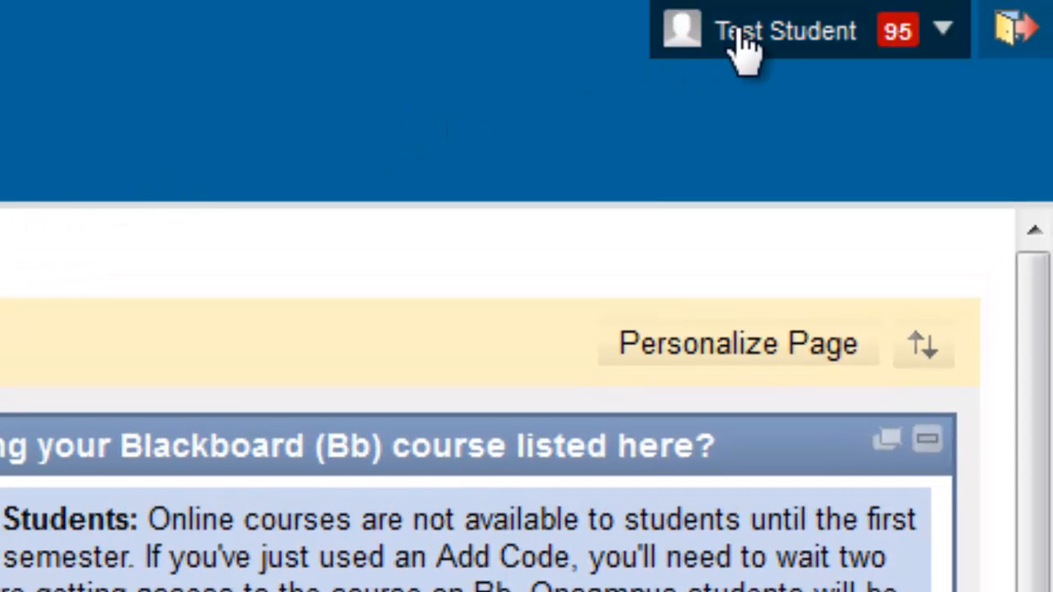
Reach Edit Notification Settings through the Test Student account menu's Settings.
{"action": "left_click", "coordinate": [784, 30]}
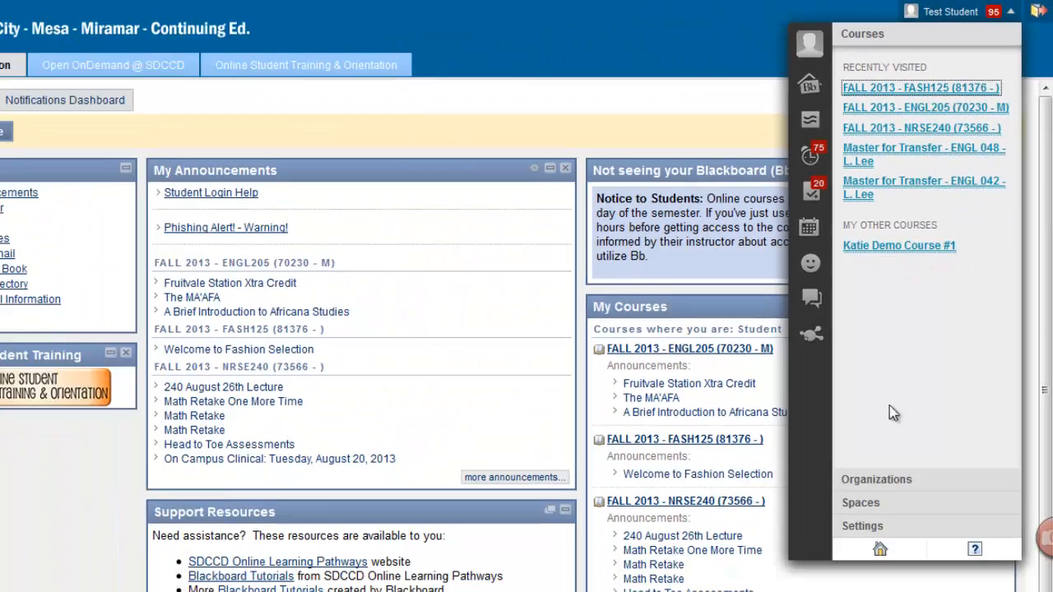
{"action": "left_click", "coordinate": [862, 526]}
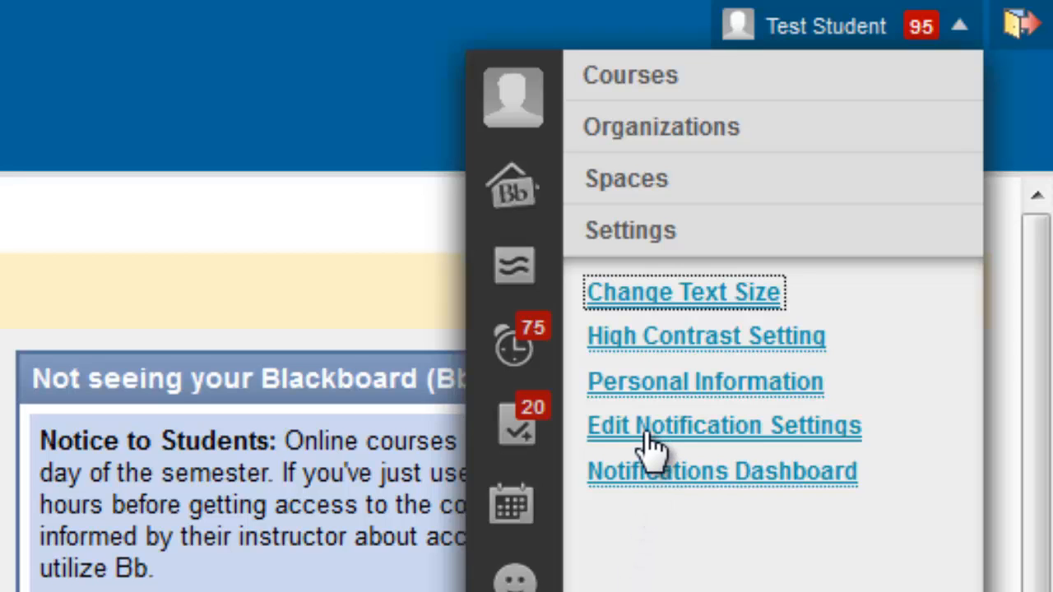
{"action": "left_click", "coordinate": [959, 24]}
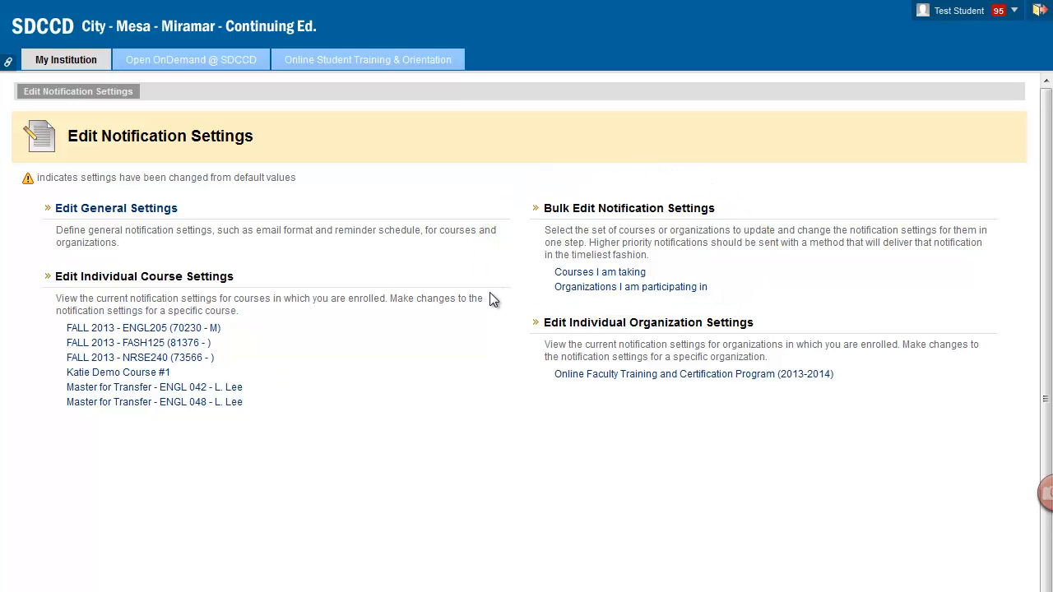
{"action": "mouse_move", "coordinate": [435, 319]}
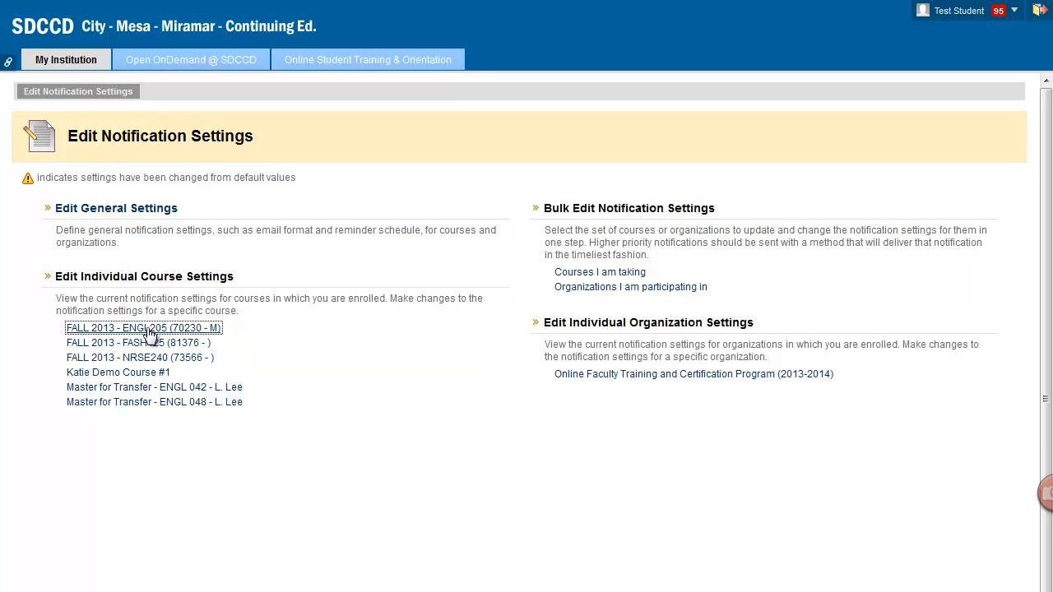
Open FALL 2013 - ENGL205 (70230 - M) settings and review the all-Dashboard Settings table.
{"action": "left_click", "coordinate": [143, 329]}
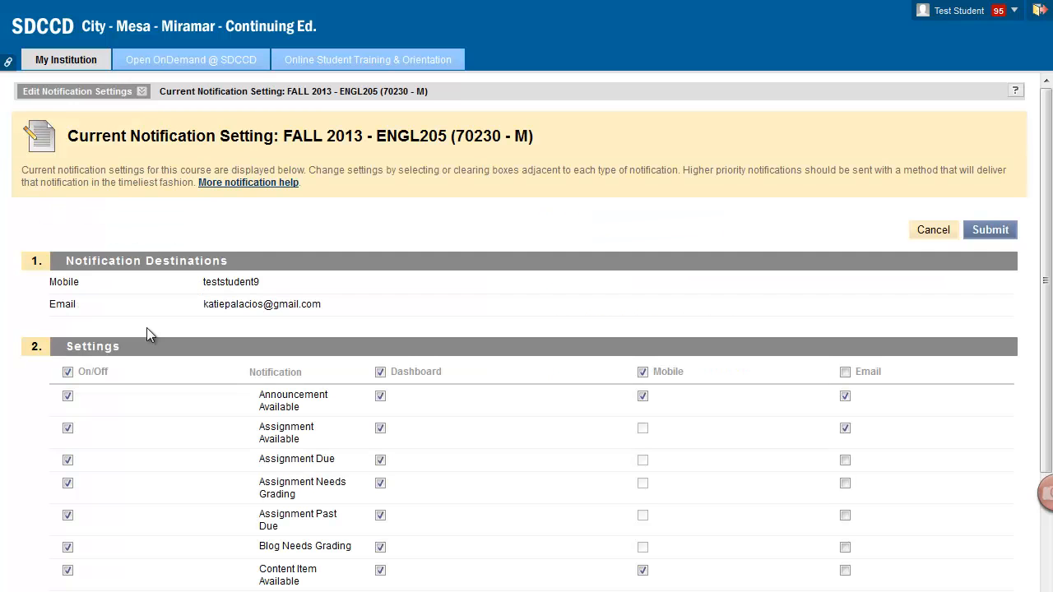
{"action": "scroll", "scroll_direction": "down", "scroll_amount": 3}
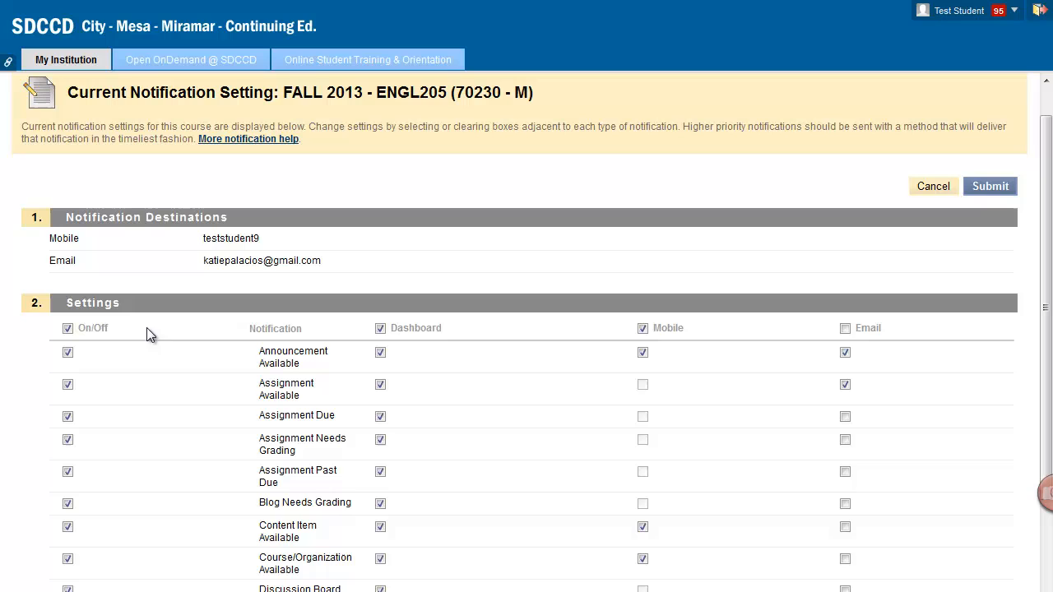
{"action": "mouse_move", "coordinate": [356, 339]}
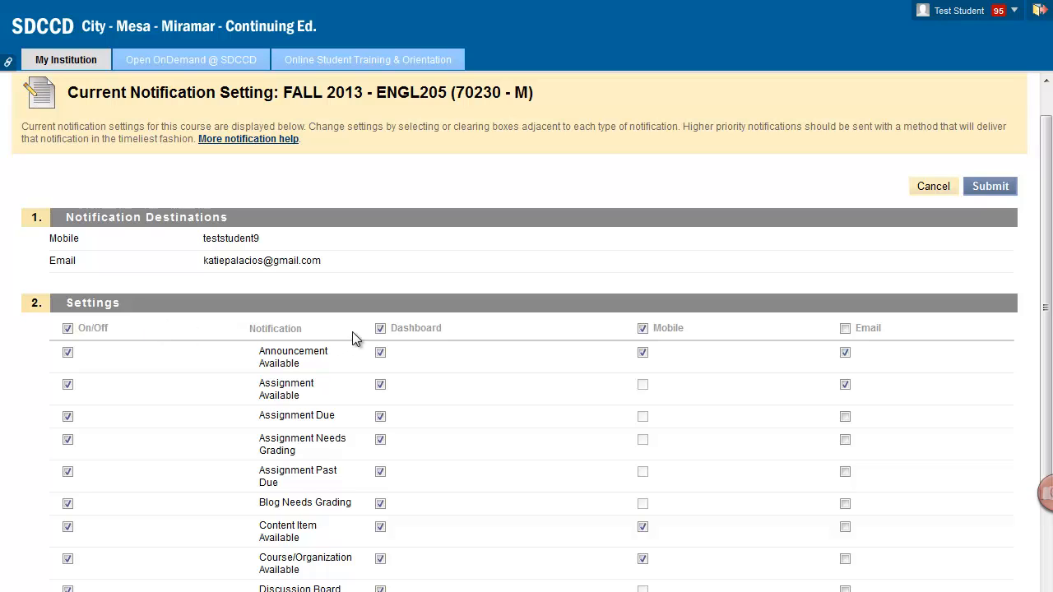
{"action": "mouse_move", "coordinate": [380, 352]}
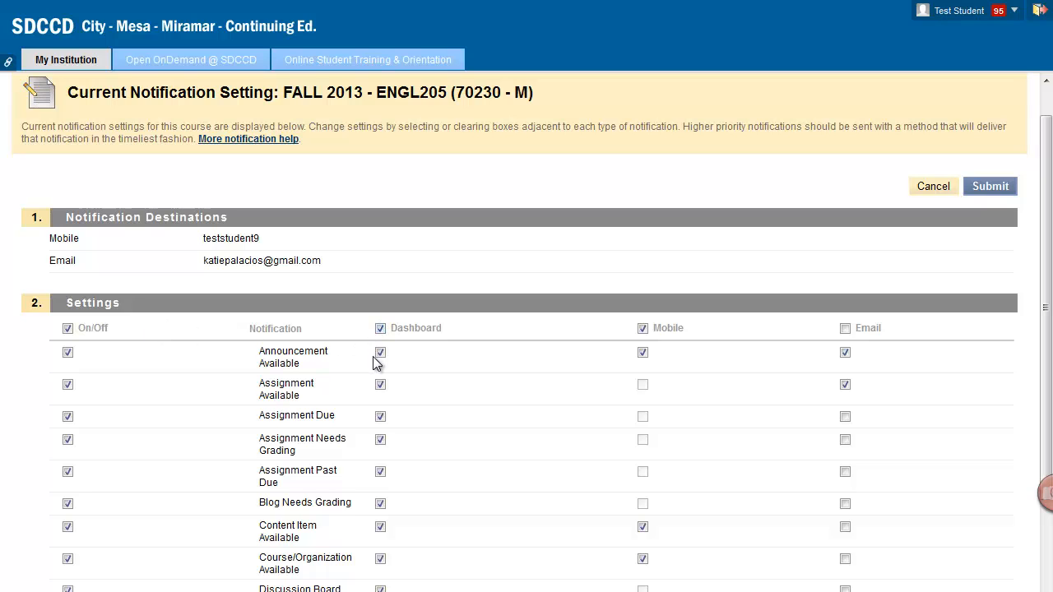
{"action": "scroll", "scroll_direction": "down", "scroll_amount": 3}
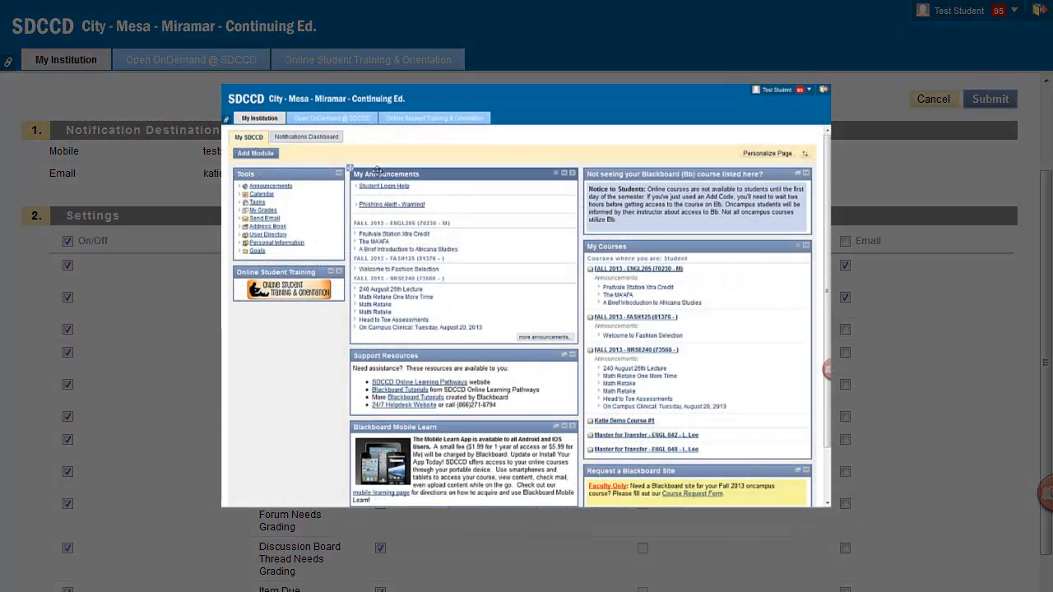
{"action": "left_click", "coordinate": [306, 136]}
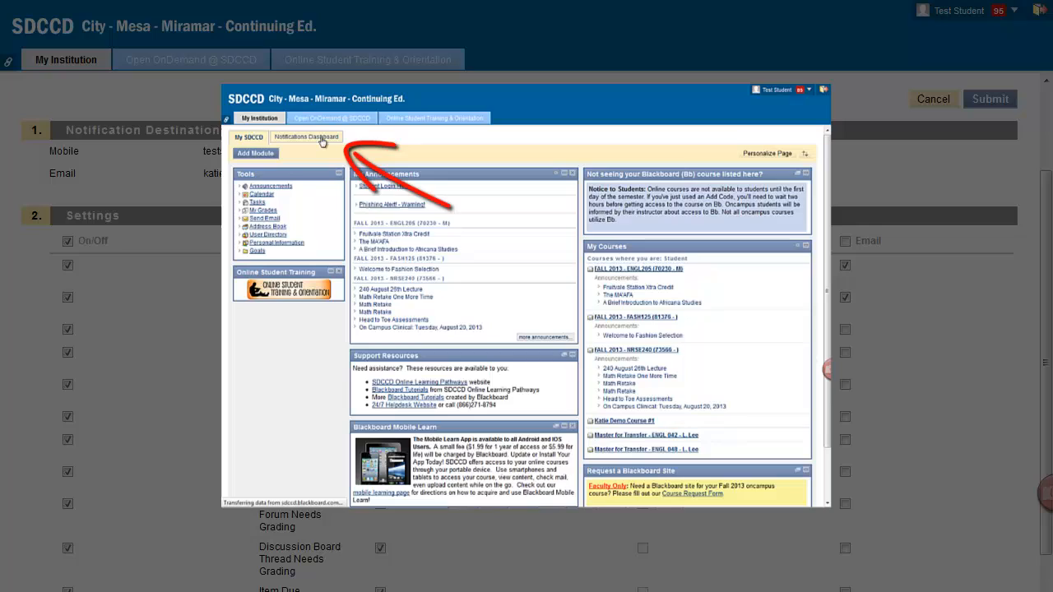
{"action": "left_click", "coordinate": [306, 136]}
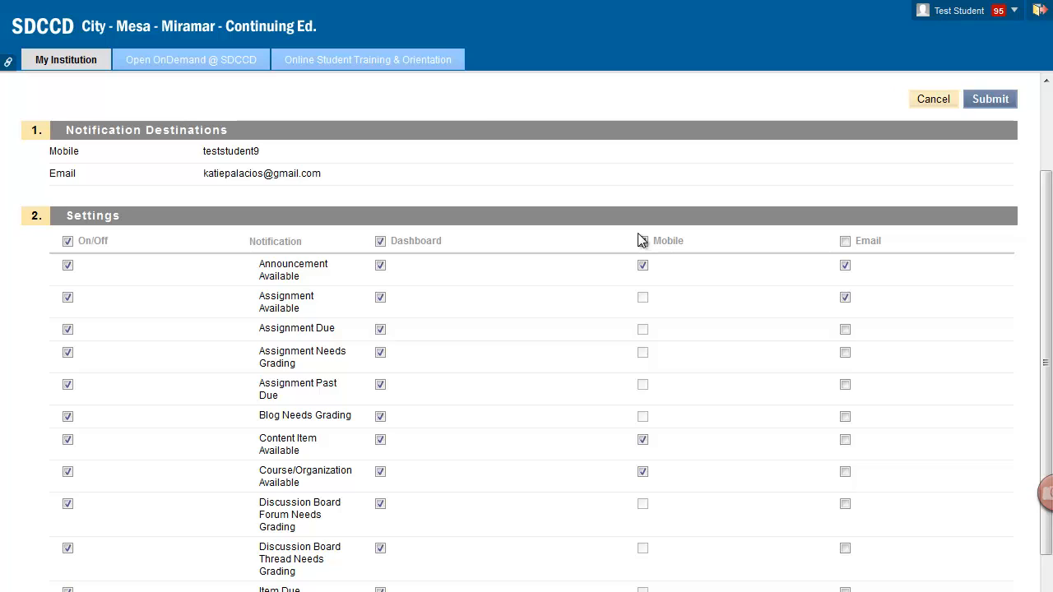
{"action": "left_click", "coordinate": [845, 241]}
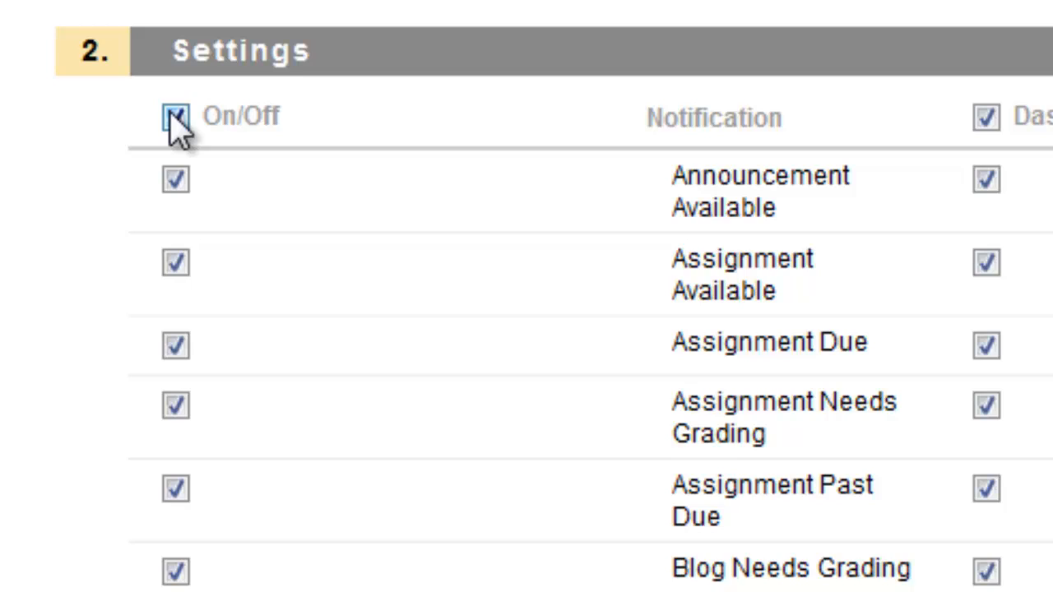
{"action": "left_click", "coordinate": [175, 115]}
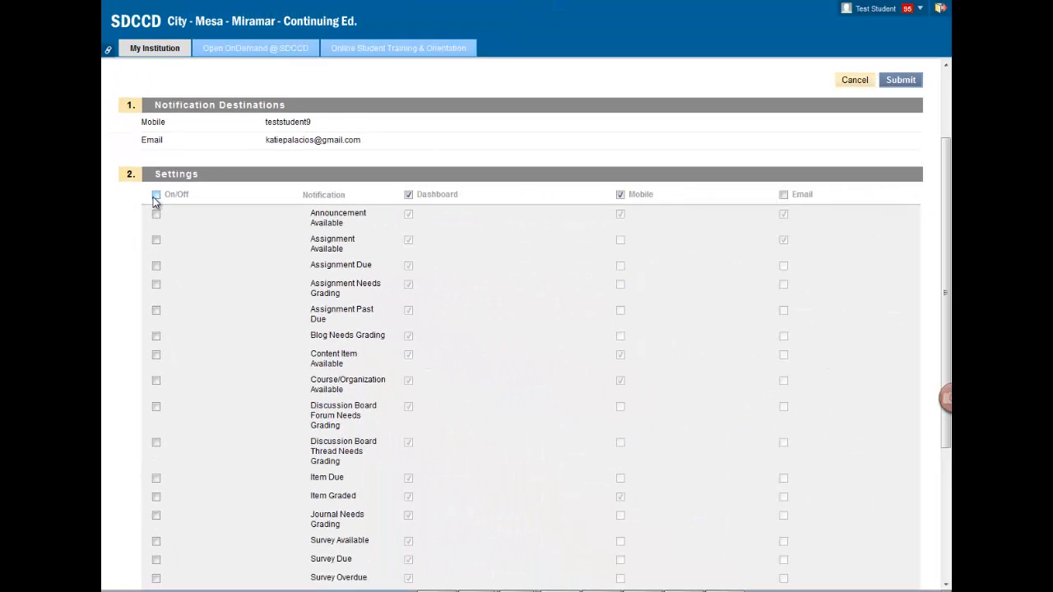
{"action": "left_click", "coordinate": [156, 195]}
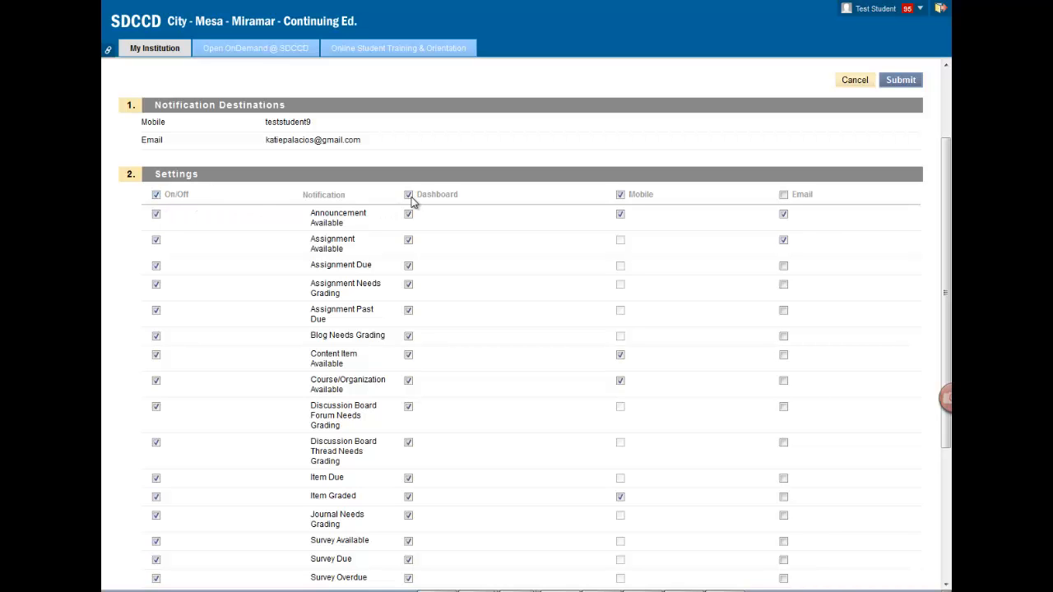
Clear all Dashboard, mobile and email notifications for ENGL205 via the column header checkboxes.
{"action": "left_click", "coordinate": [408, 195]}
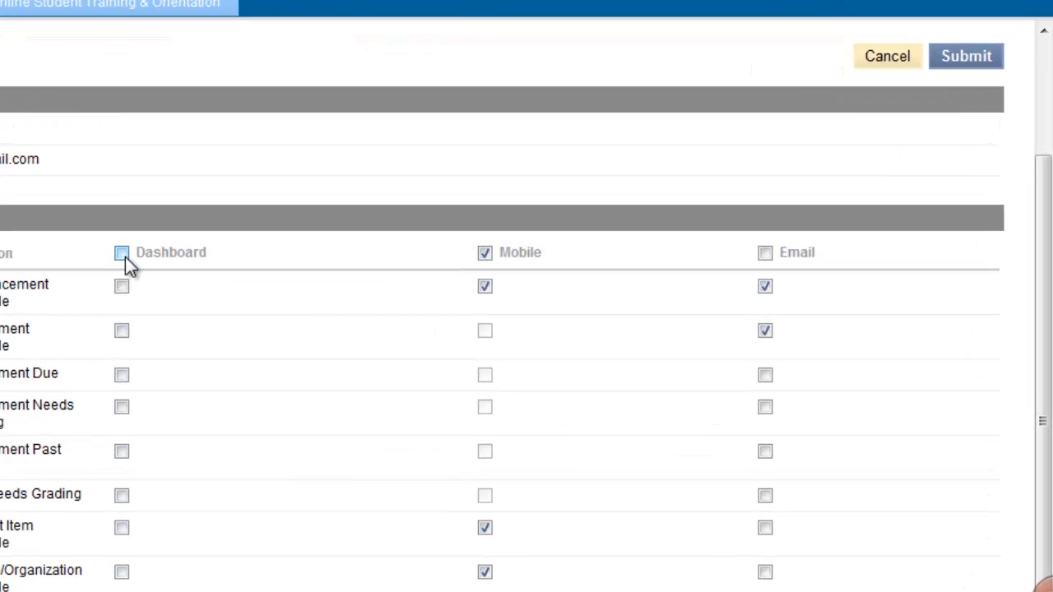
{"action": "left_click", "coordinate": [484, 252]}
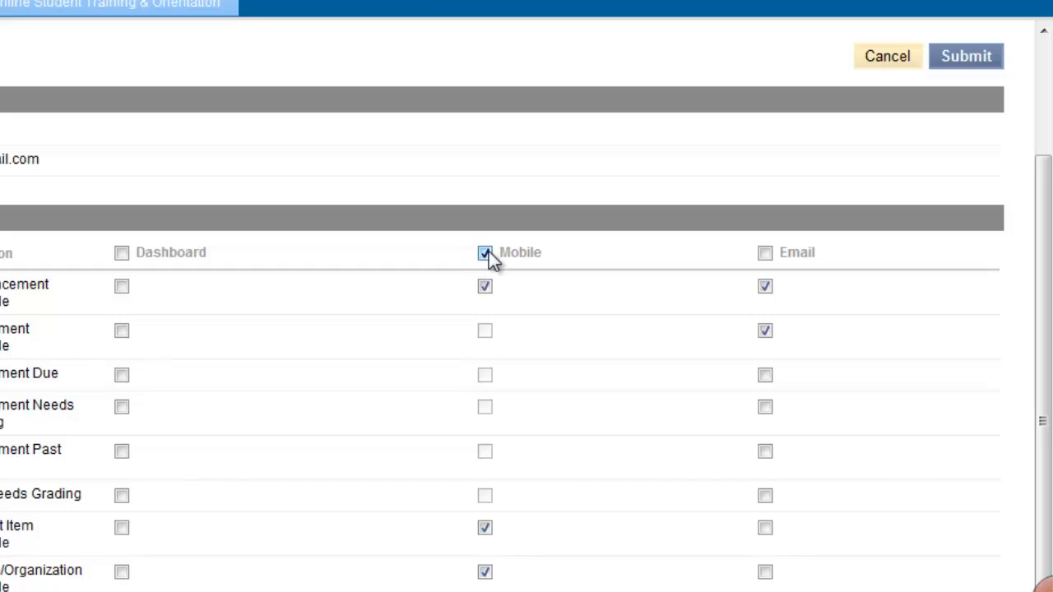
{"action": "left_click", "coordinate": [486, 252]}
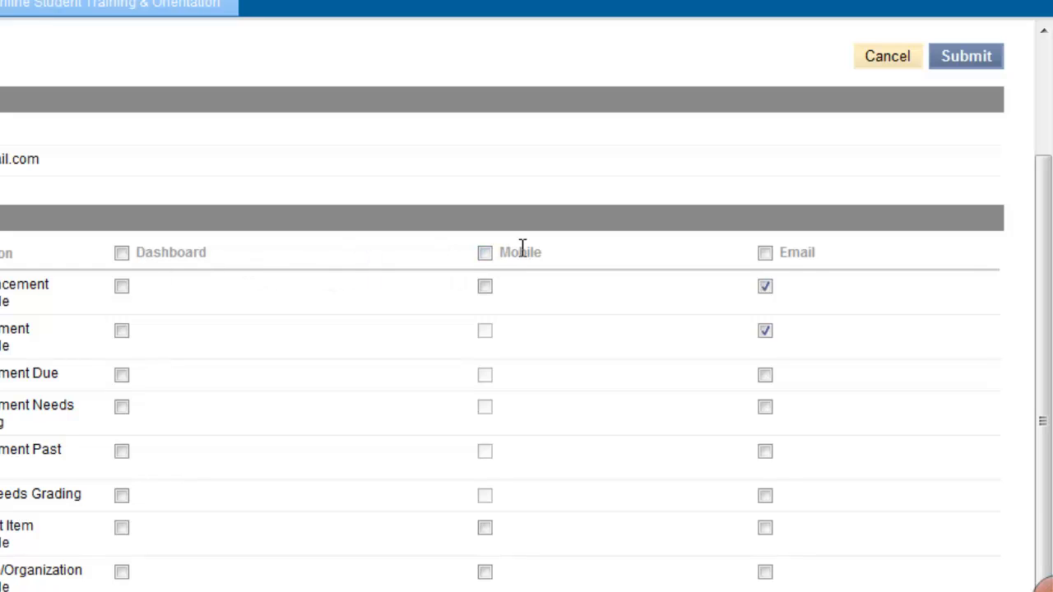
{"action": "mouse_move", "coordinate": [533, 243]}
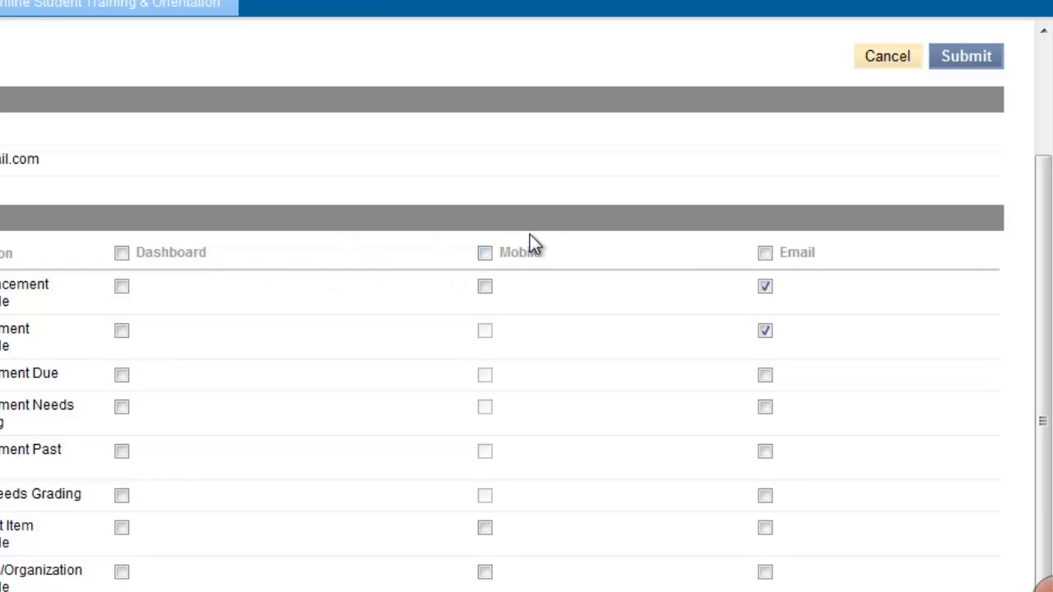
{"action": "left_click", "coordinate": [765, 252]}
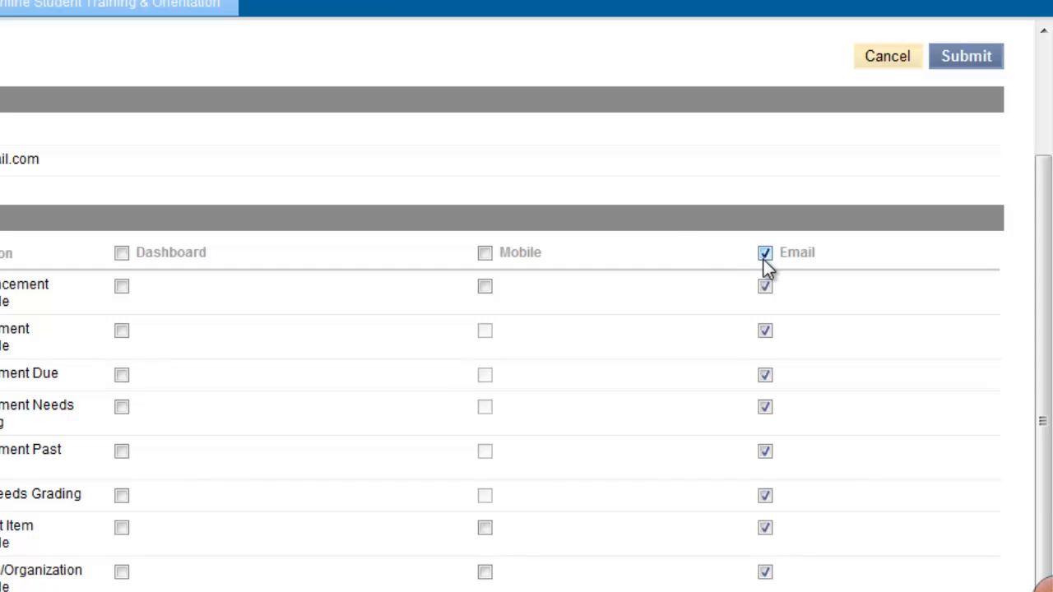
{"action": "left_click", "coordinate": [764, 253]}
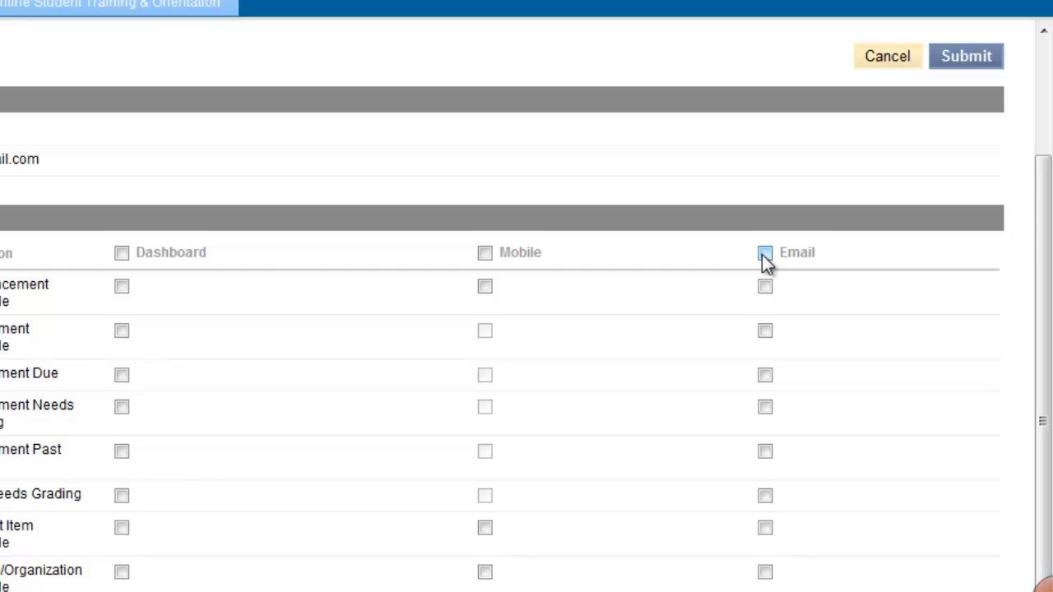
Enable email only for Item Due, Item Graded and Test Available.
{"action": "scroll", "scroll_direction": "down", "scroll_amount": 3}
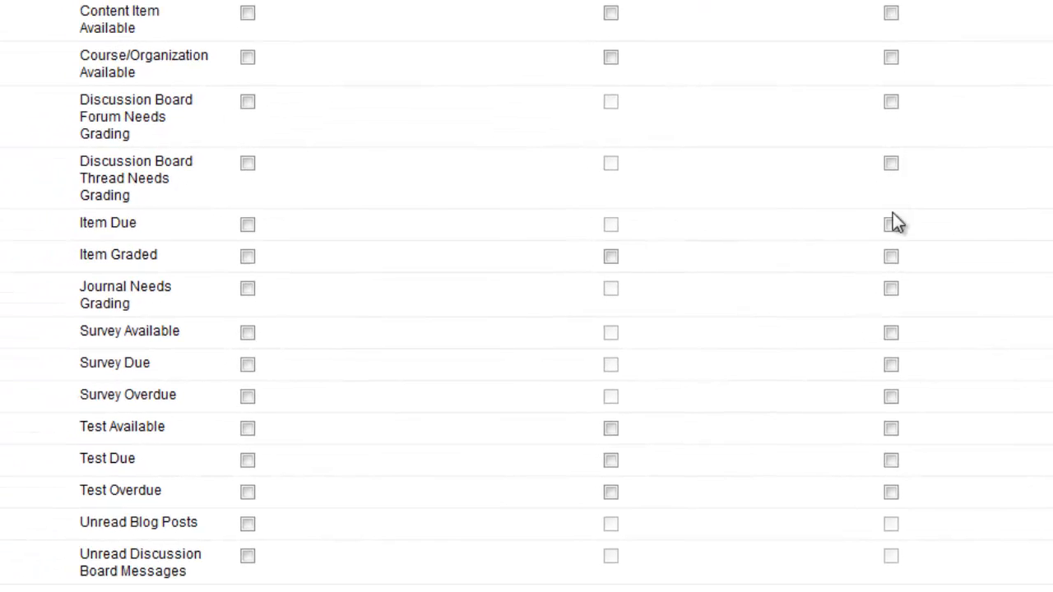
{"action": "left_click", "coordinate": [891, 225]}
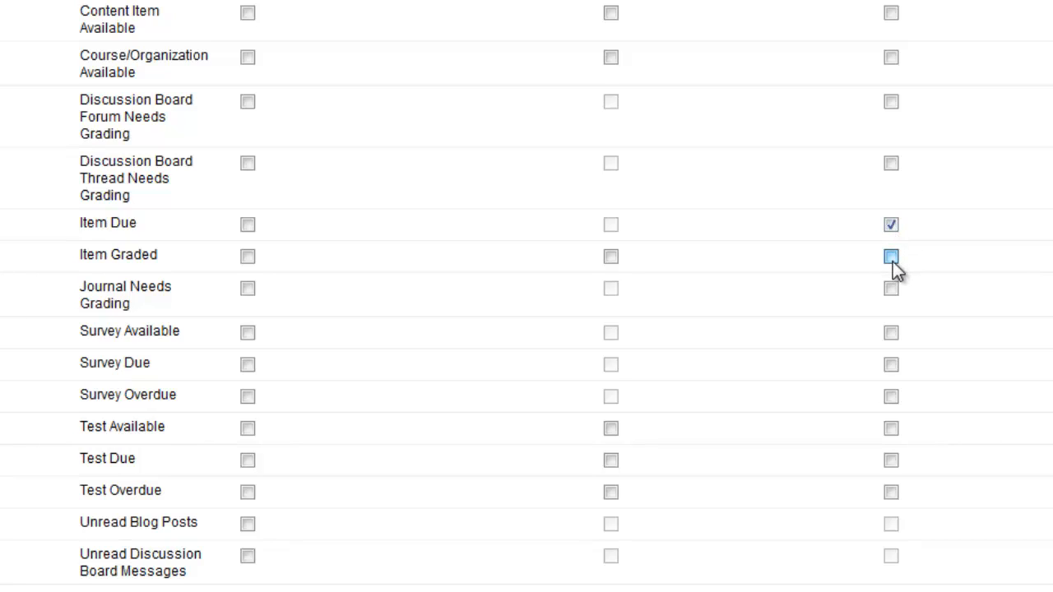
{"action": "left_click", "coordinate": [891, 256]}
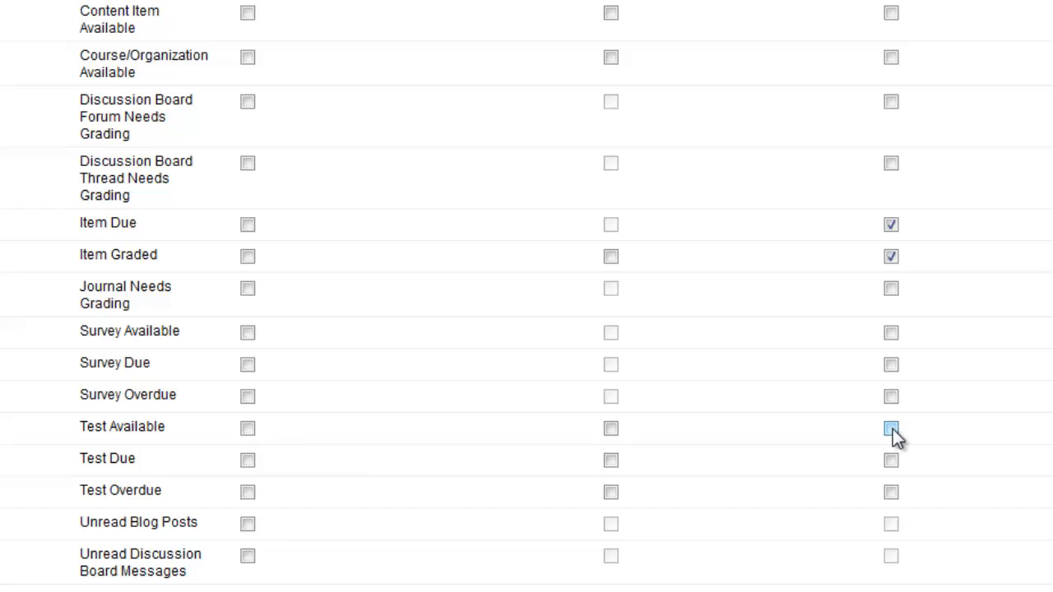
{"action": "left_click", "coordinate": [892, 429]}
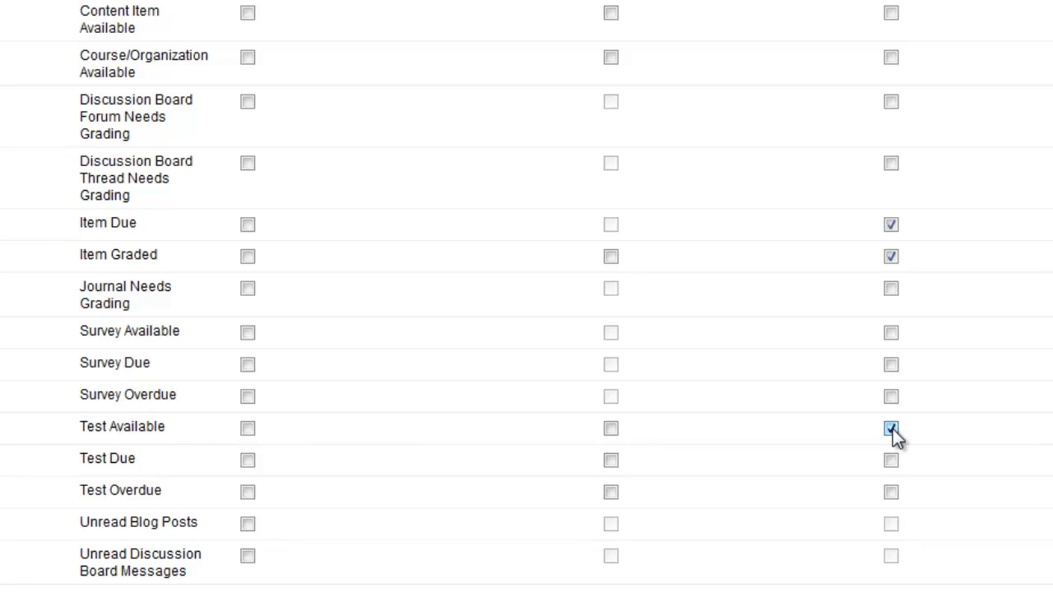
{"action": "left_click", "coordinate": [891, 428]}
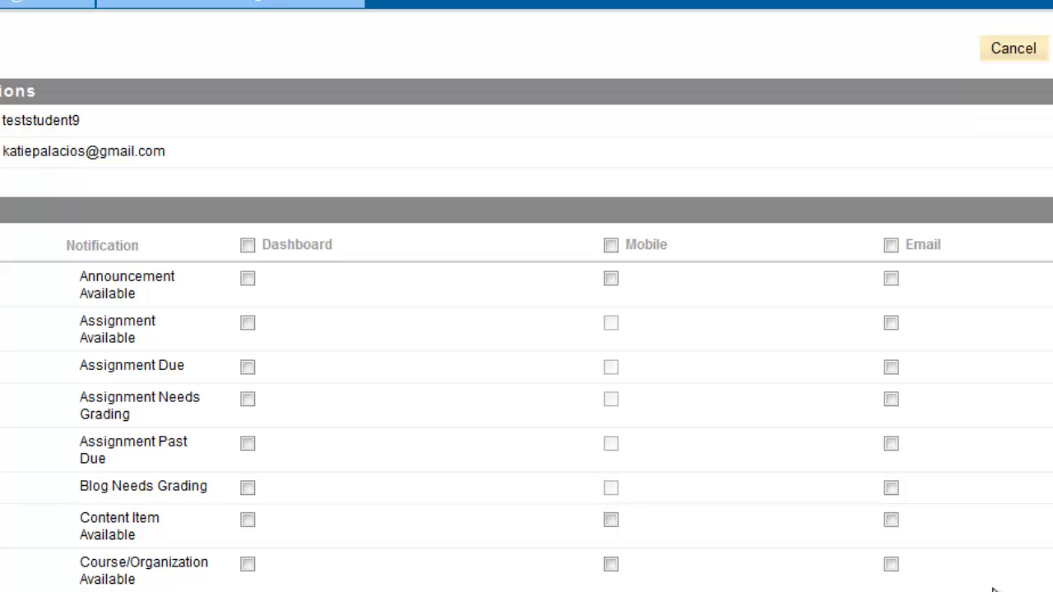
{"action": "left_click", "coordinate": [891, 278]}
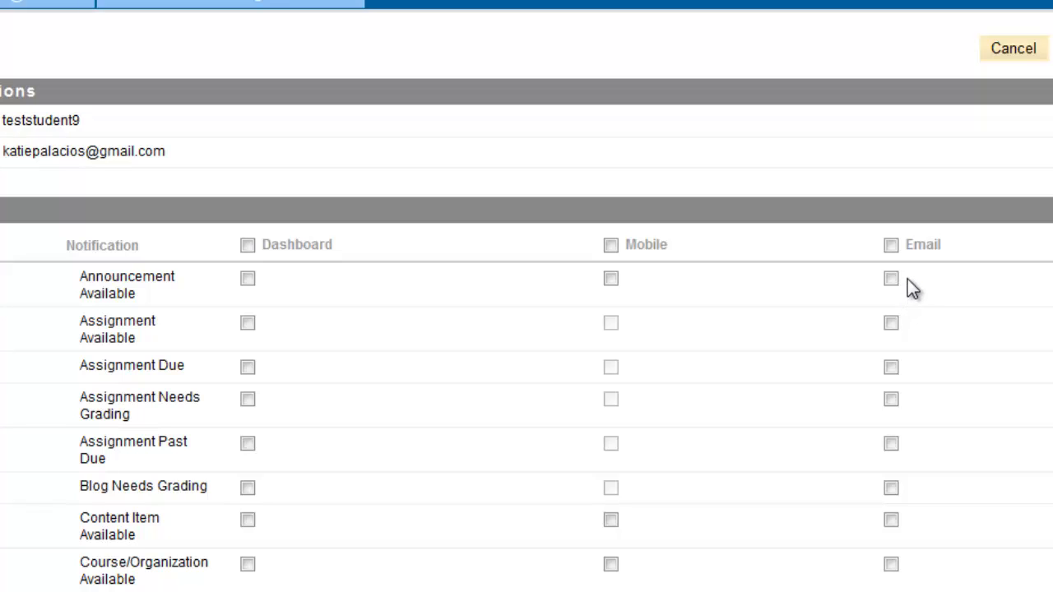
{"action": "mouse_move", "coordinate": [891, 296]}
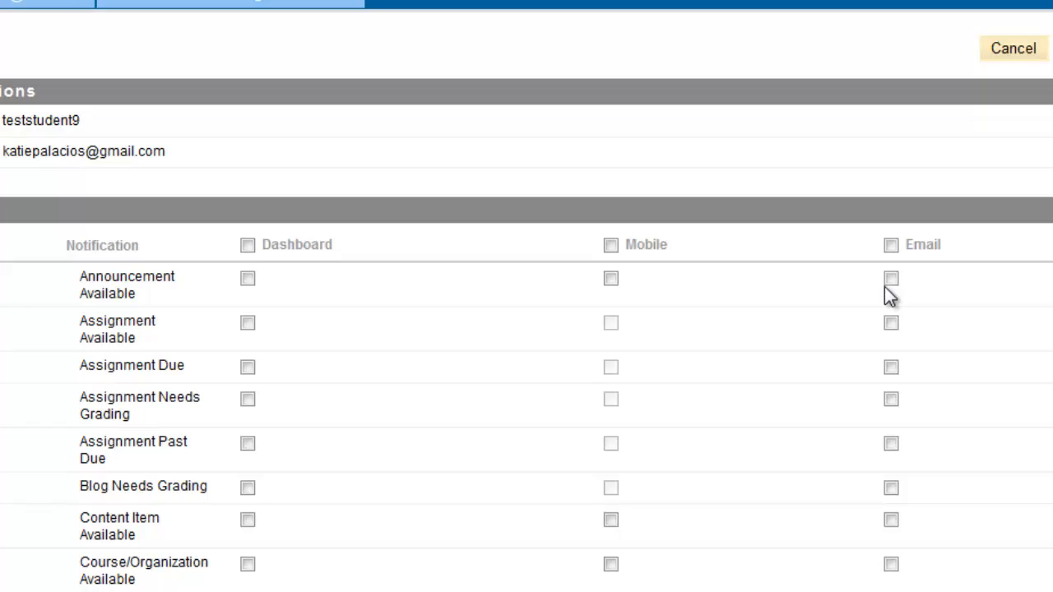
{"action": "mouse_move", "coordinate": [891, 296]}
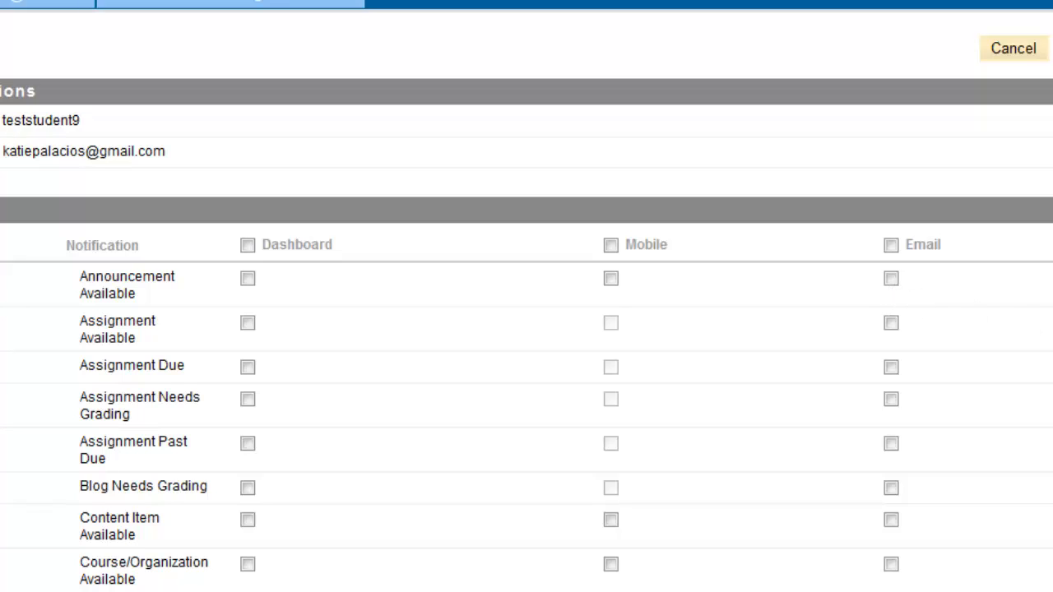
{"action": "mouse_move", "coordinate": [872, 282]}
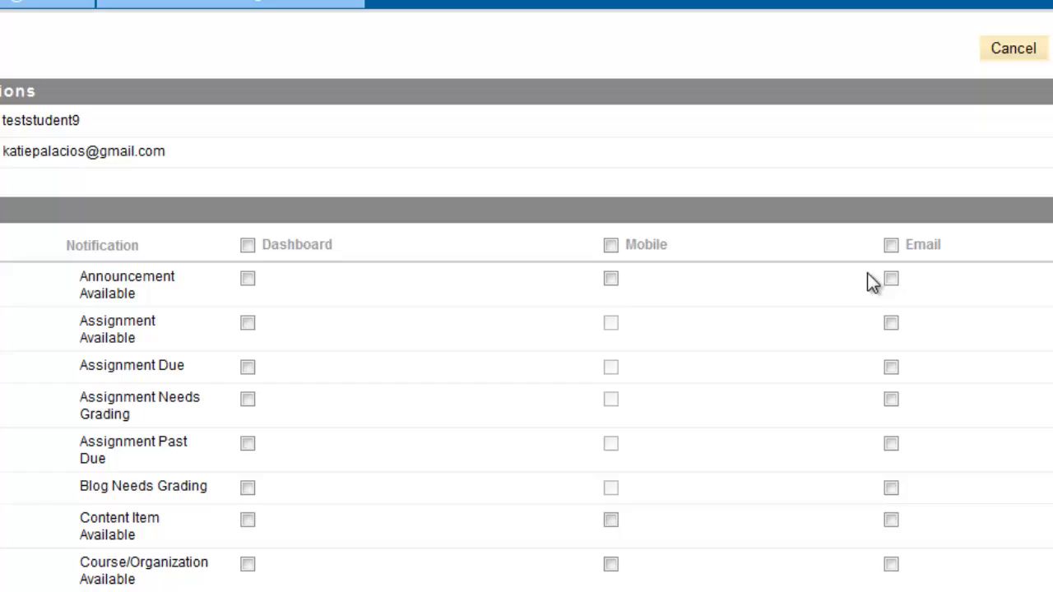
{"action": "mouse_move", "coordinate": [925, 288]}
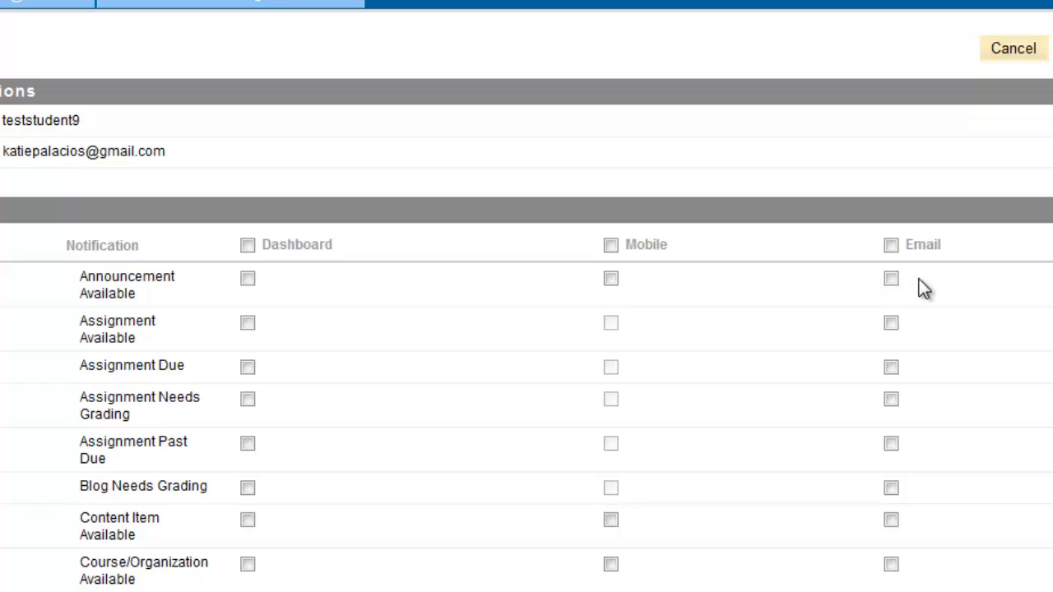
{"action": "mouse_move", "coordinate": [930, 289]}
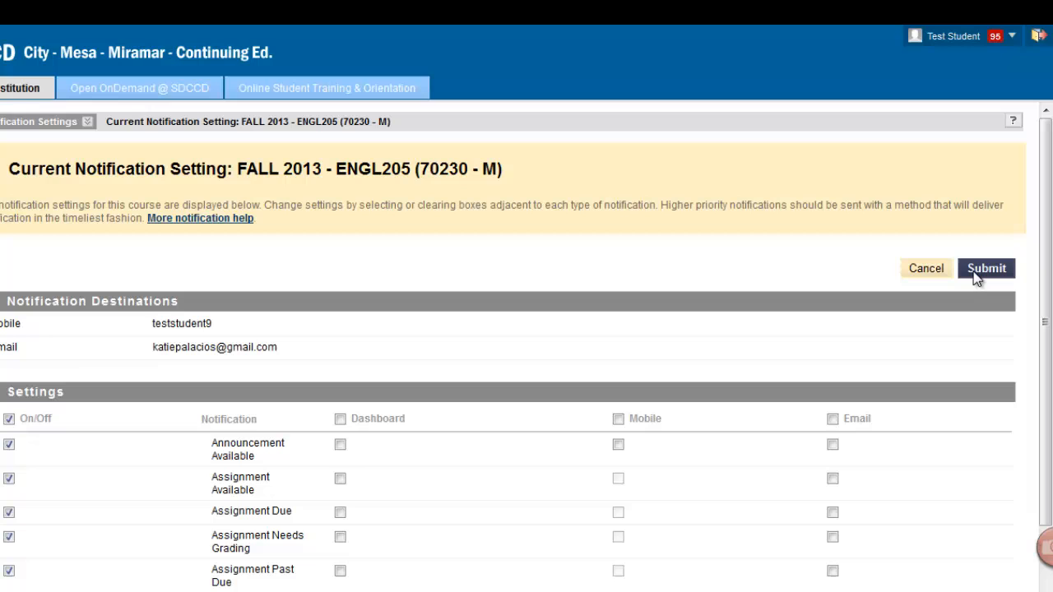
Submit the ENGL205 notification settings, returning to the overview with the course flagged changed.
{"action": "left_click", "coordinate": [985, 268]}
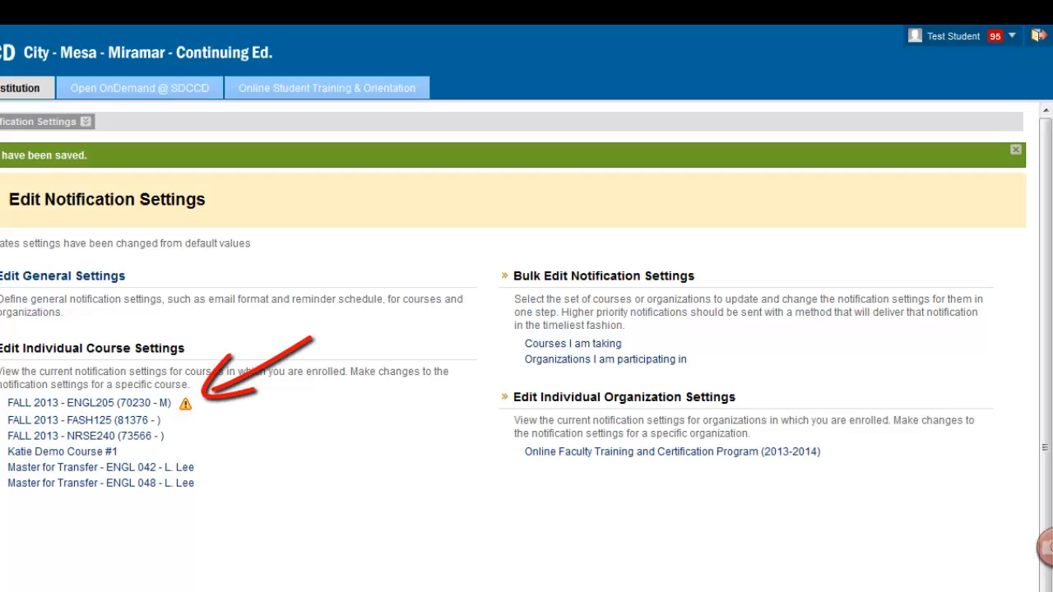
{"action": "mouse_move", "coordinate": [188, 416]}
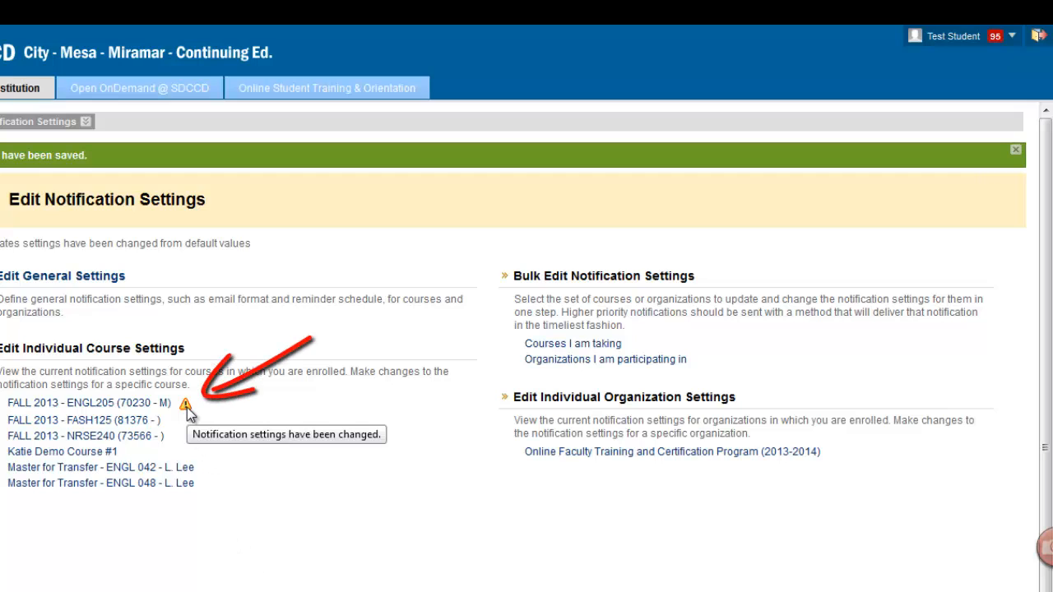